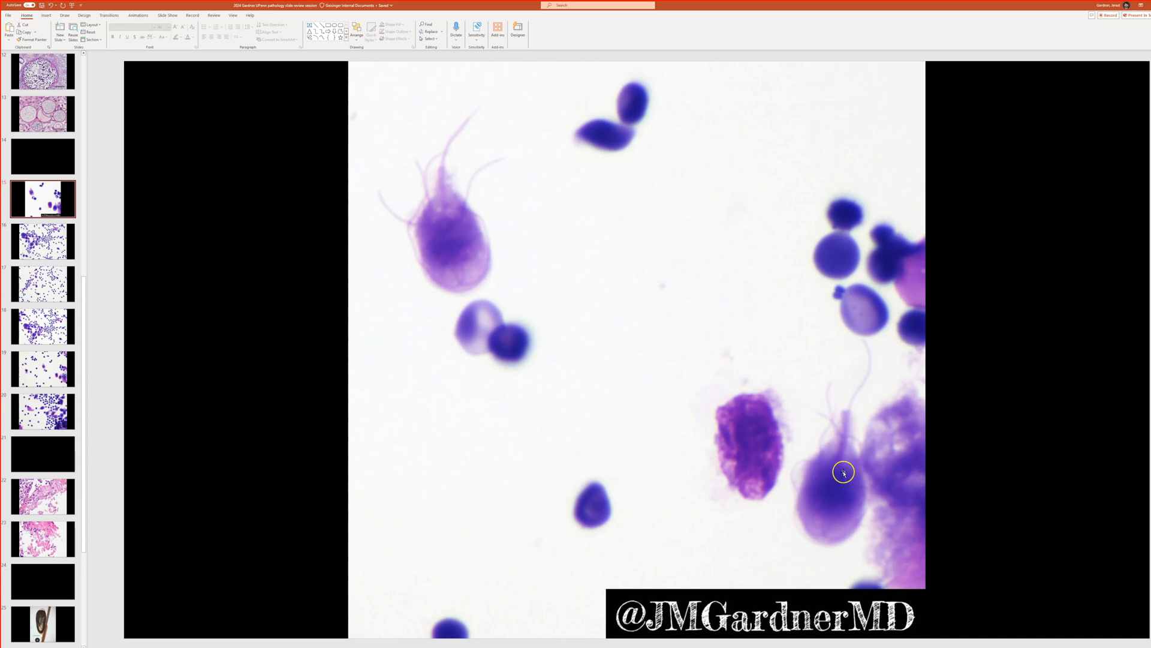
mouse_move(324, 228)
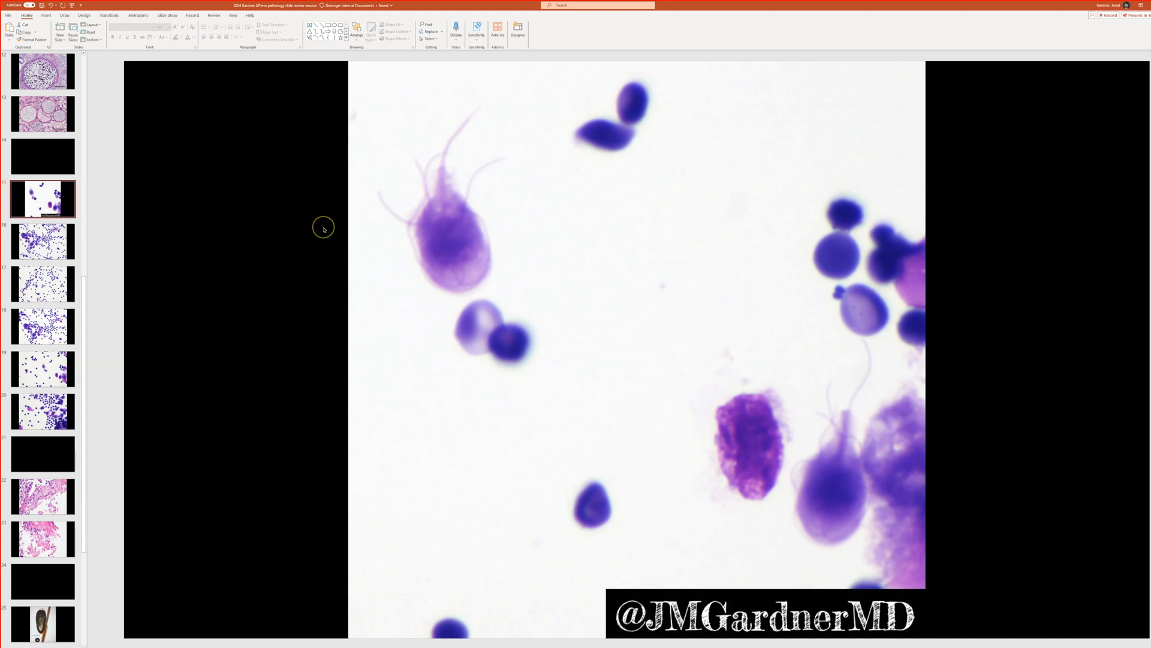
mouse_move(324, 229)
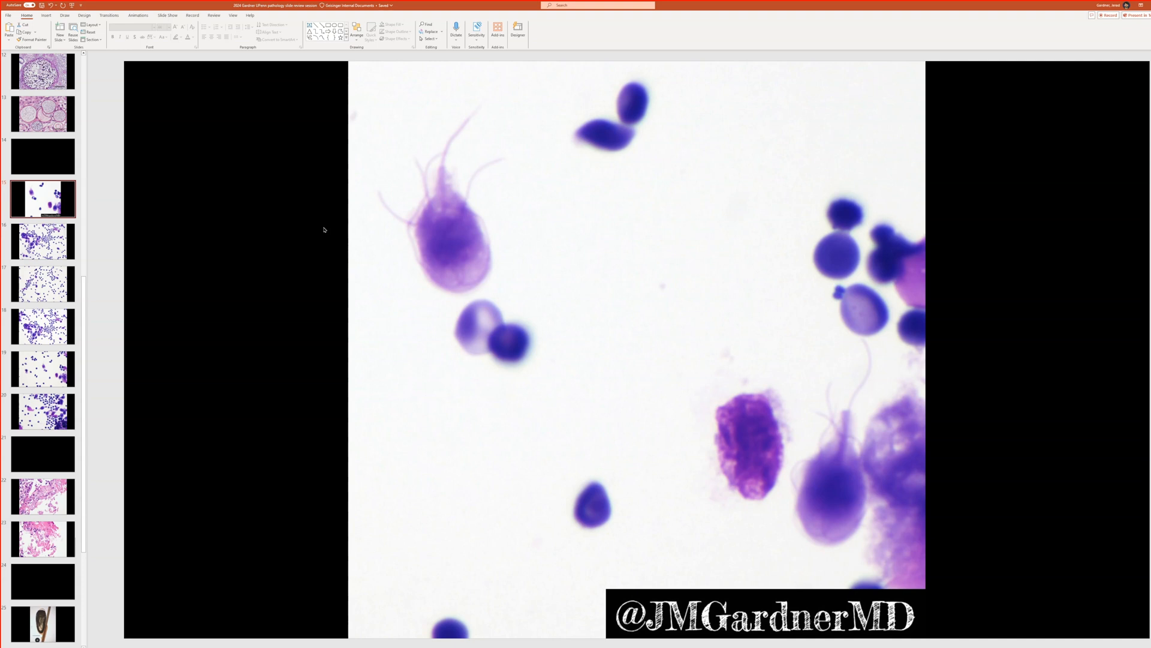
mouse_move(302, 229)
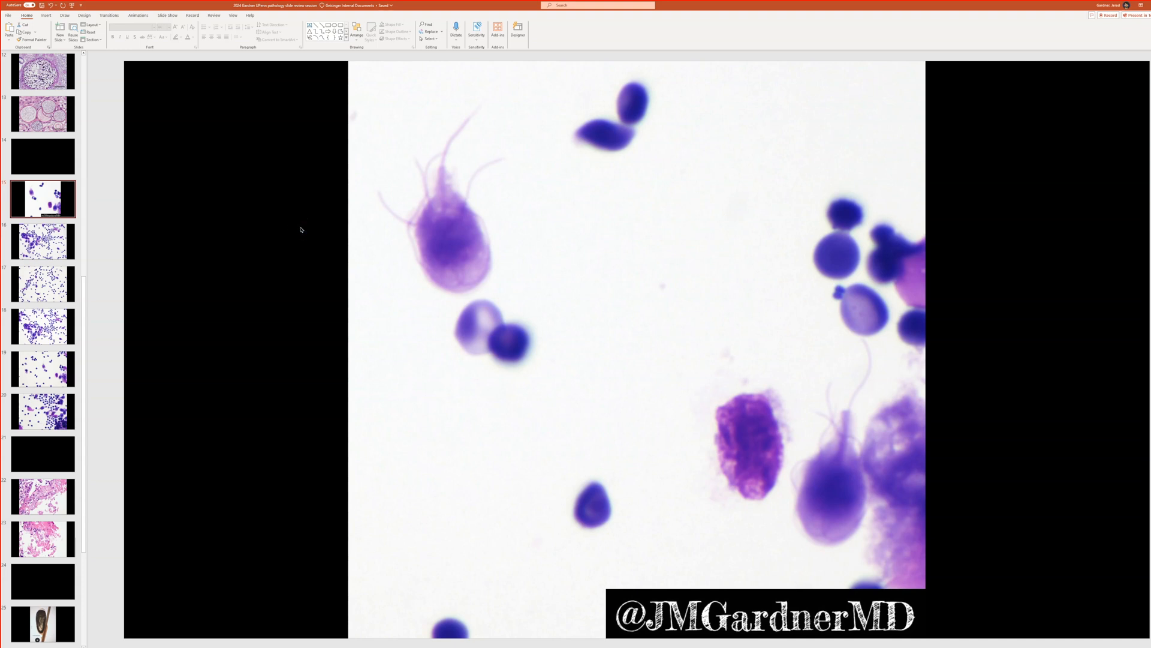
Step: Advance the slideshow from slide 15 to the crowded trophozoite cytospin field on slide 16
click(42, 241)
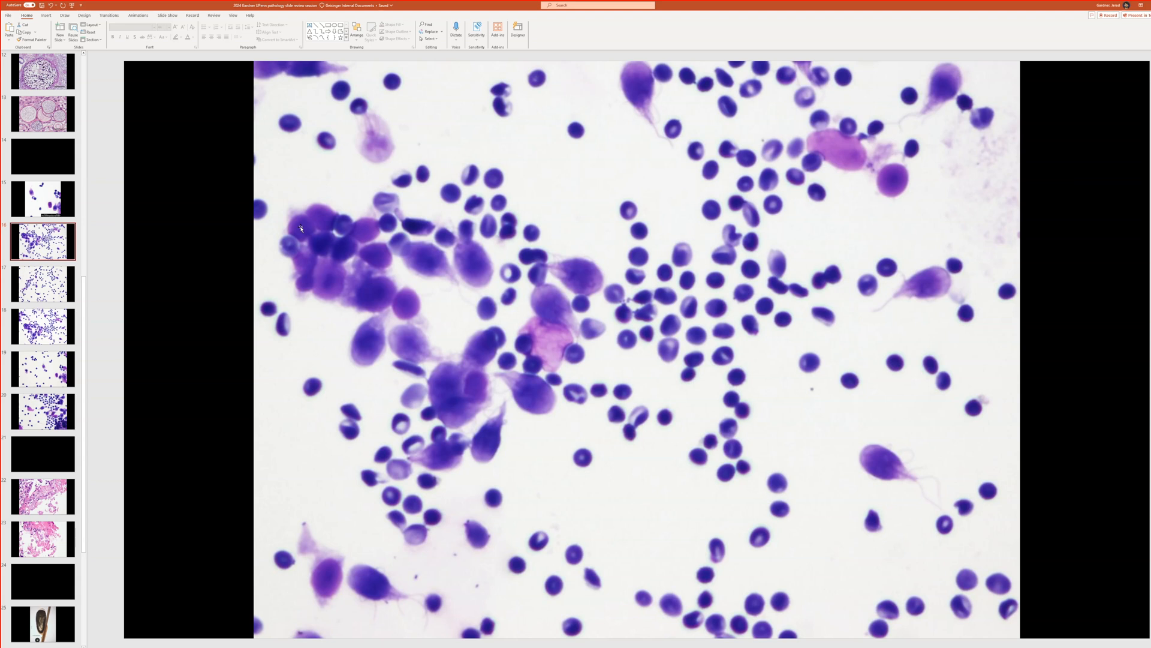
Step: Advance two more slides to the close-up of a pear-shaped trophozoite among blood cells
click(42, 284)
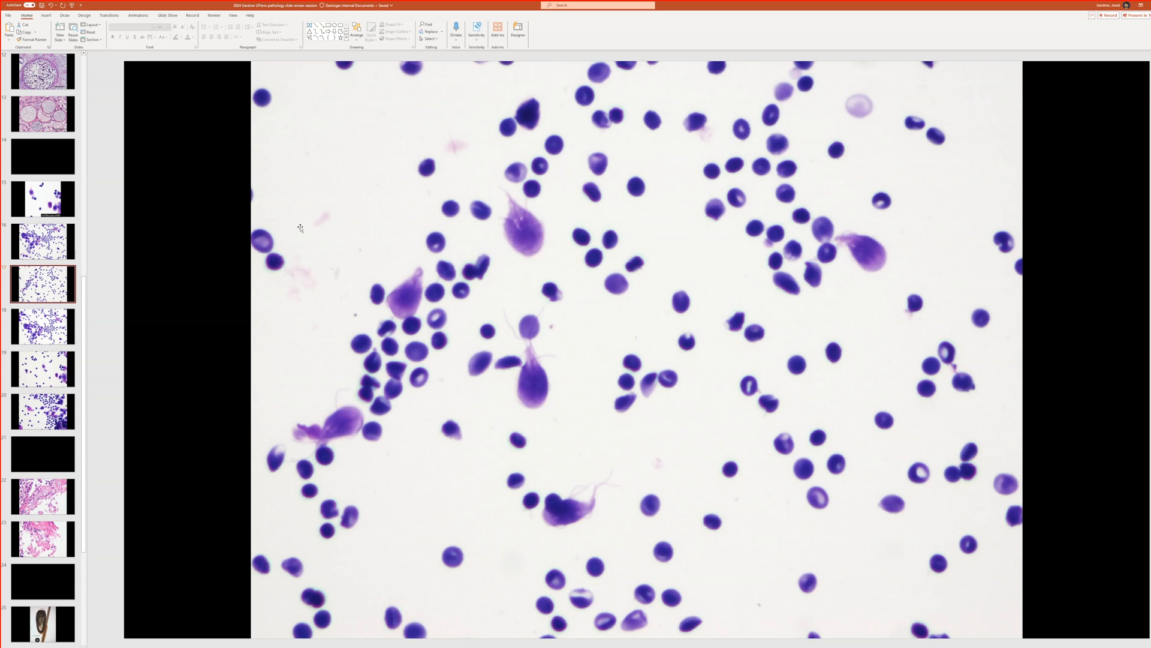
click(42, 325)
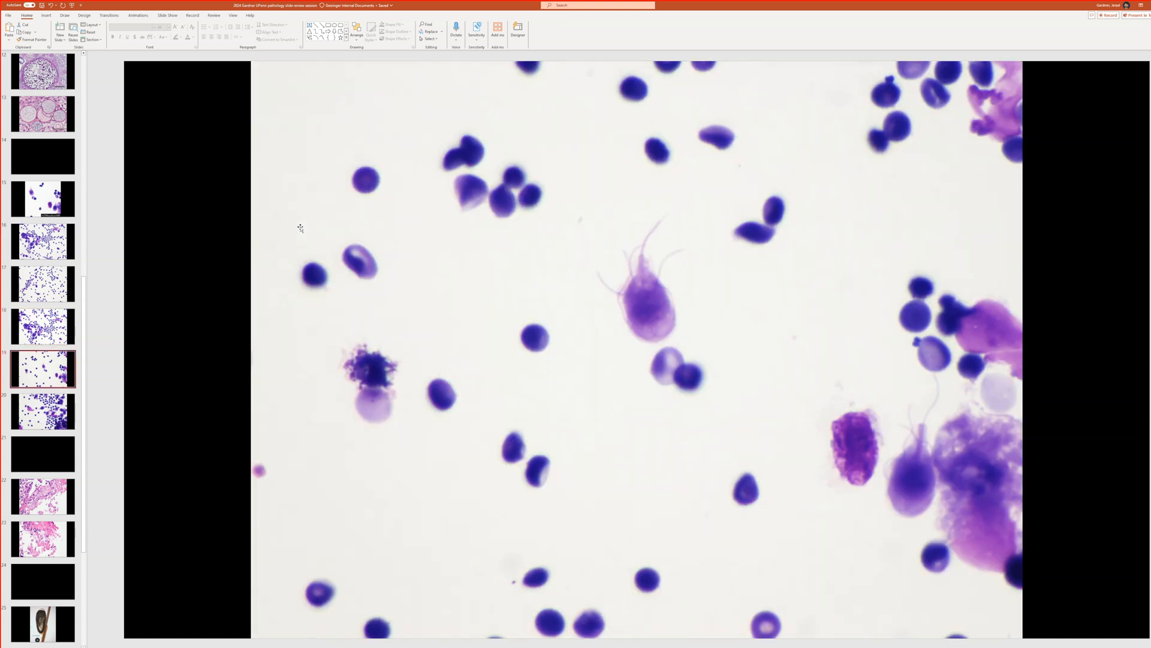
click(43, 411)
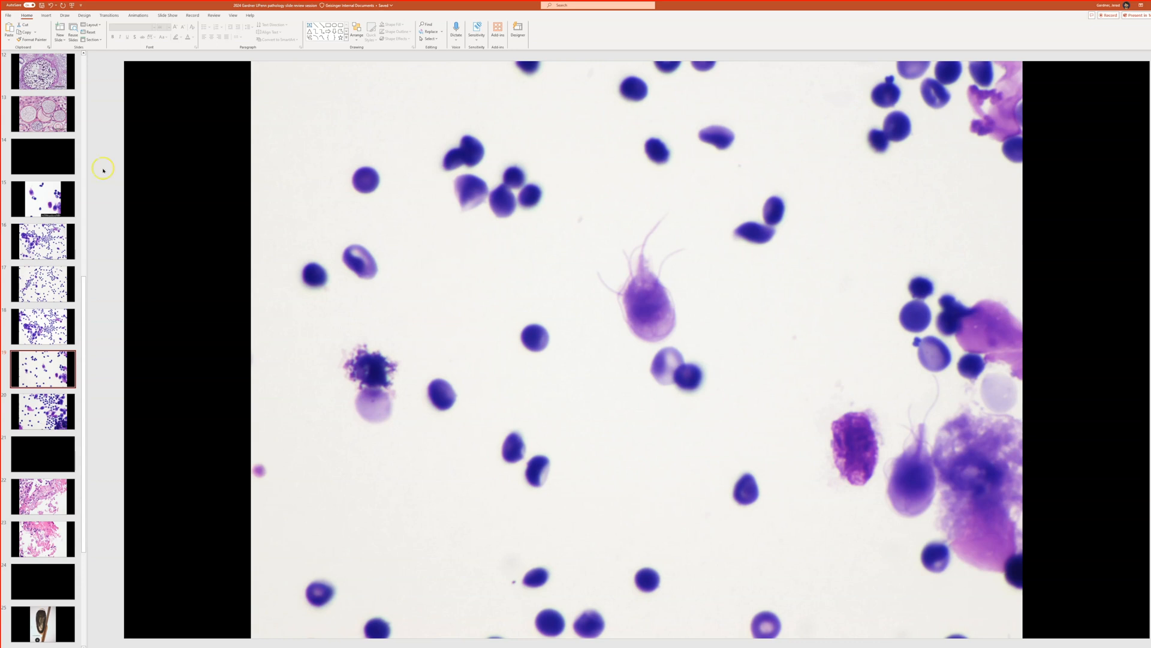
Step: Switch from the slideshow to the Kiko tab with the Giardia cytospin post
click(42, 206)
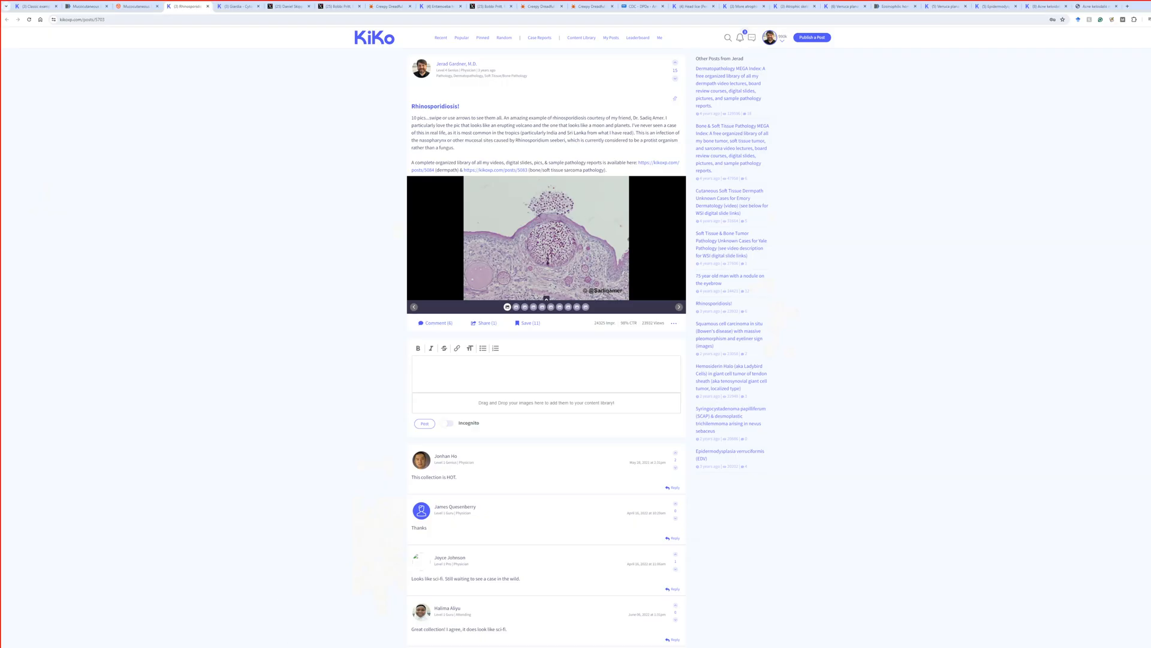
mouse_move(265, 19)
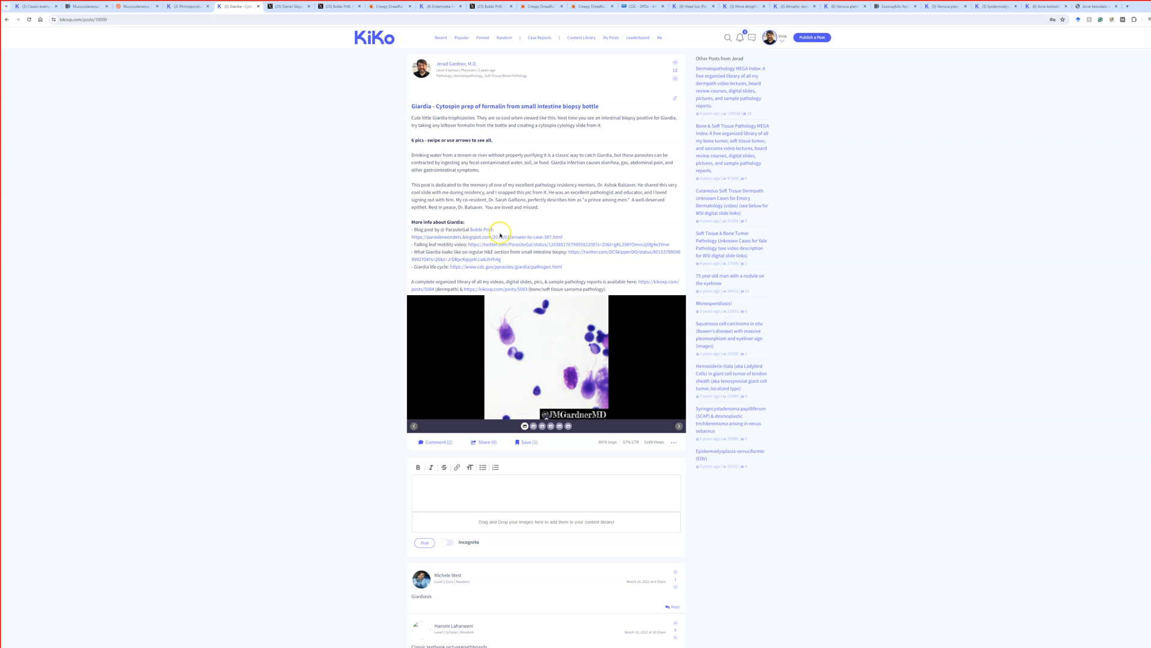
mouse_move(378, 222)
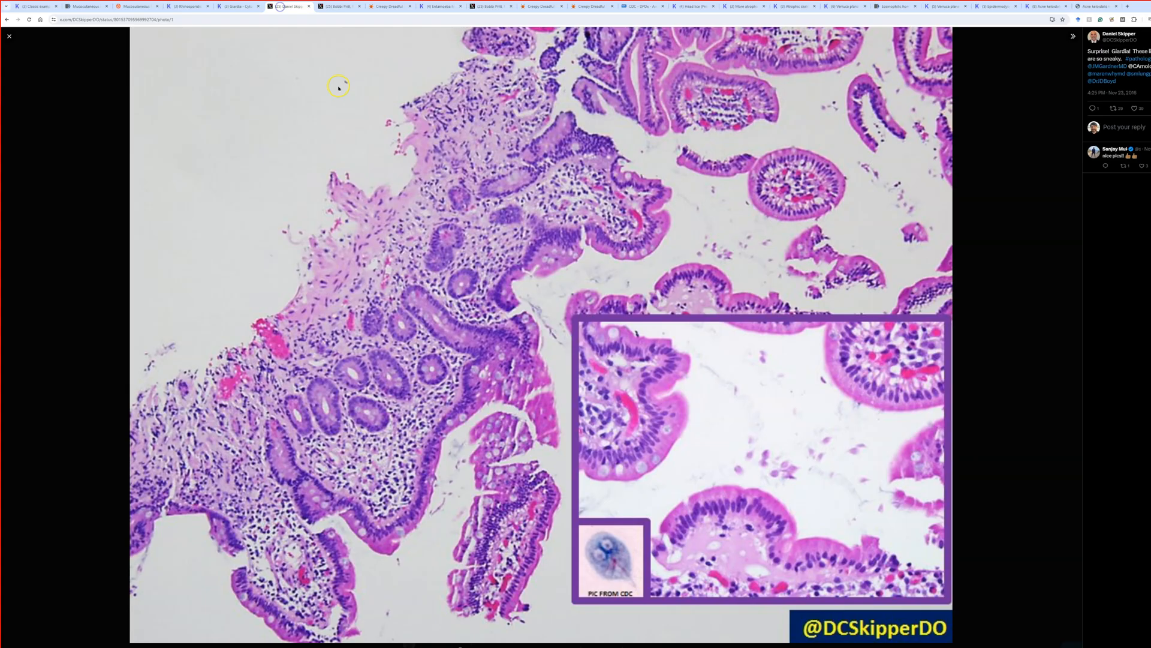
mouse_move(703, 277)
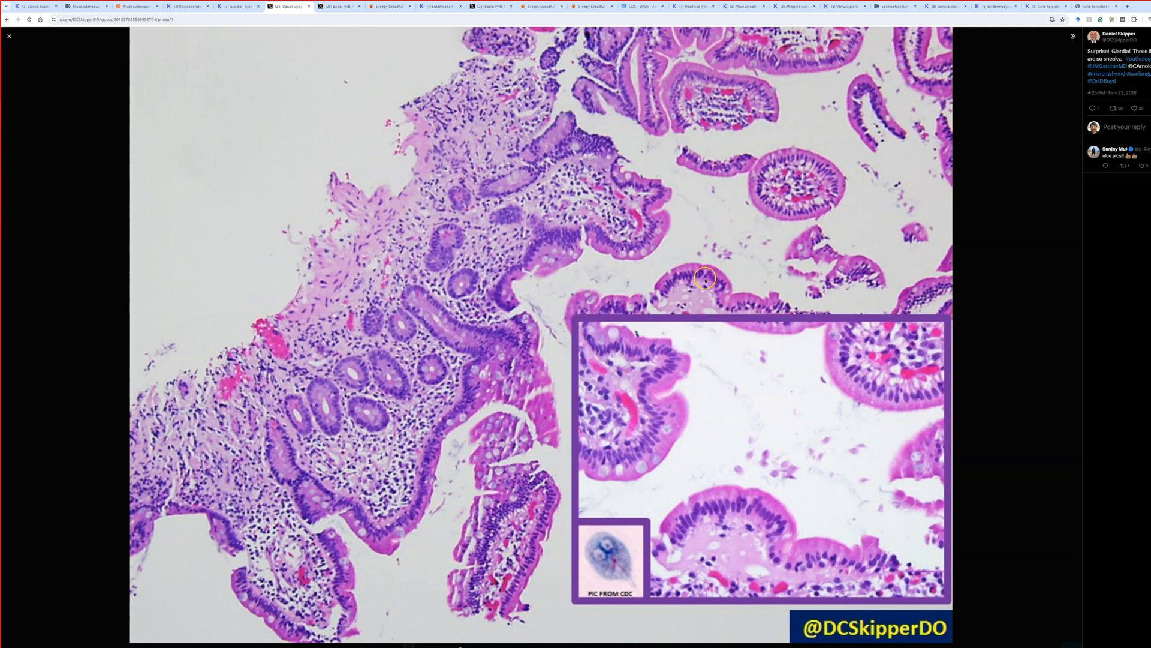
mouse_move(544, 185)
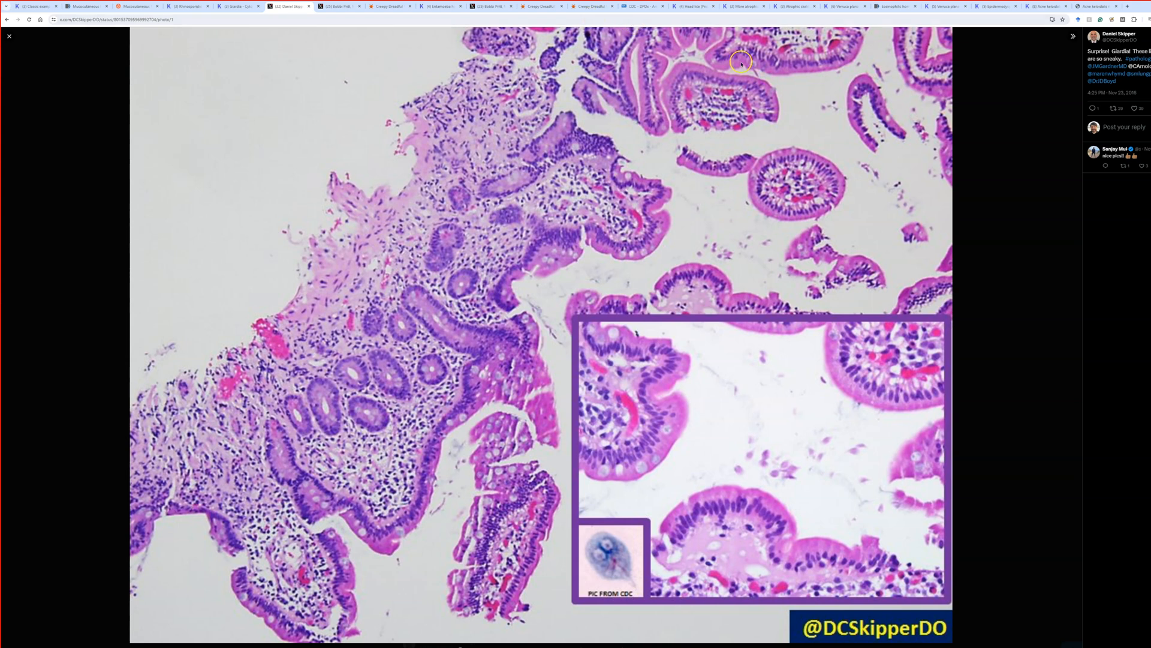
mouse_move(753, 252)
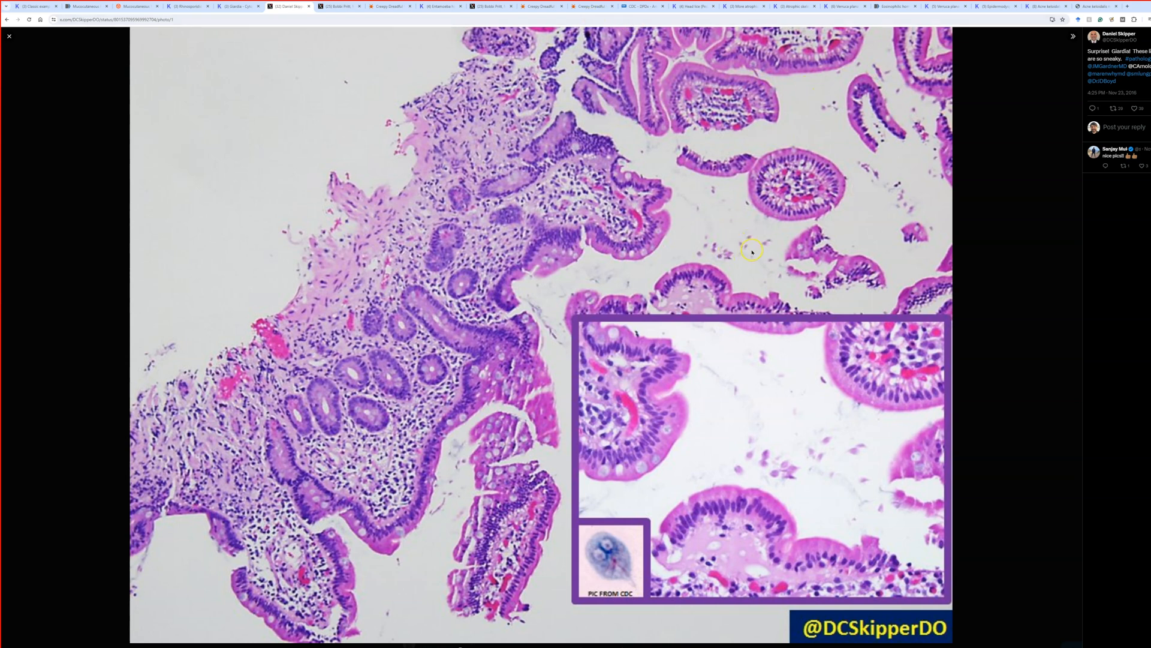
mouse_move(681, 259)
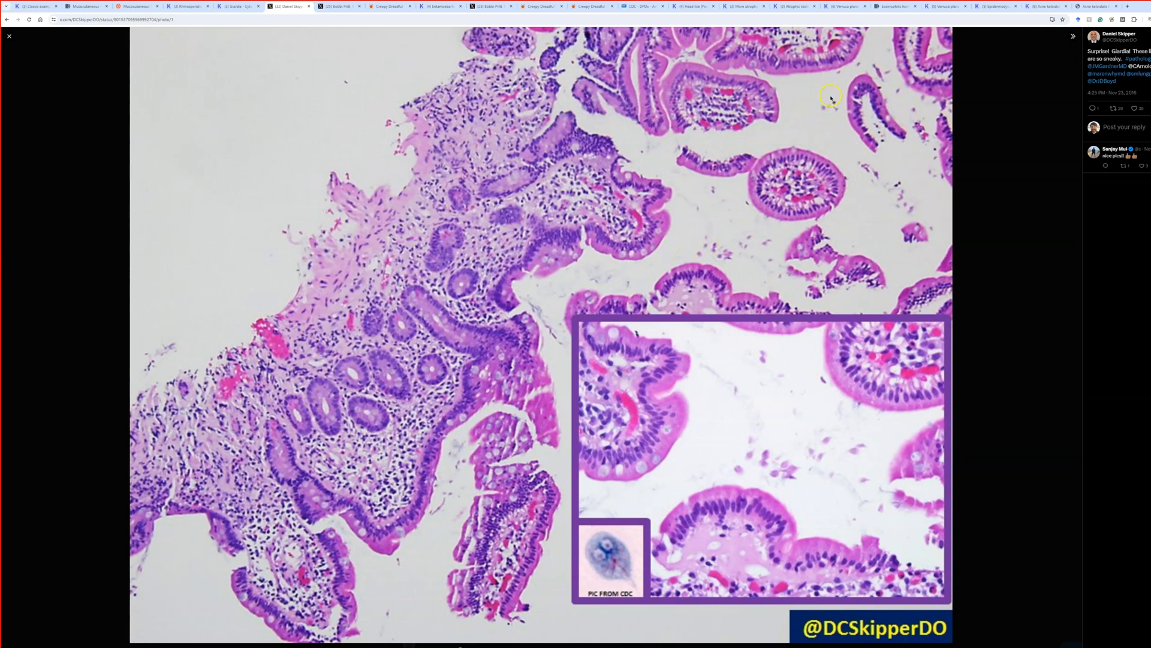
mouse_move(543, 370)
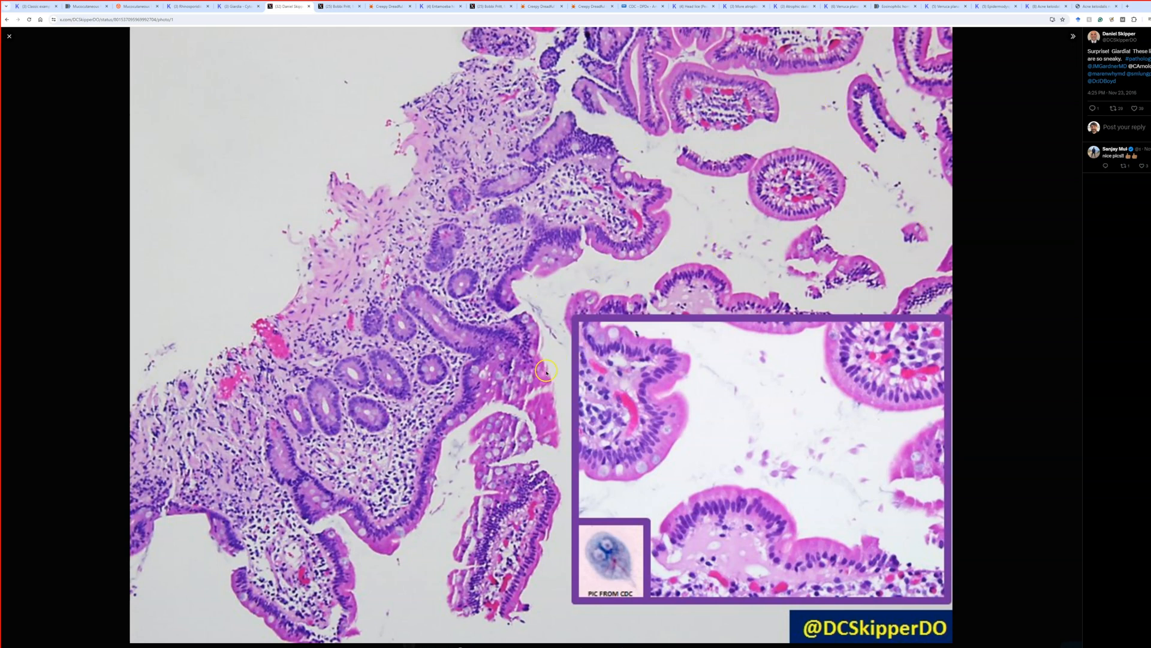
mouse_move(799, 465)
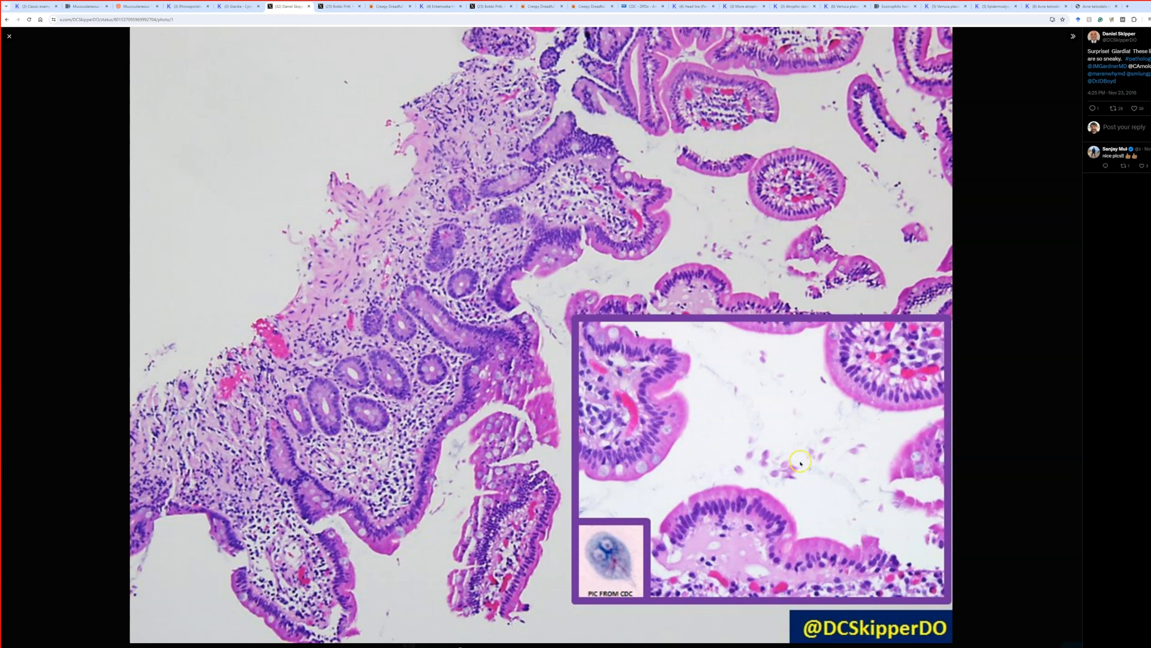
mouse_move(827, 432)
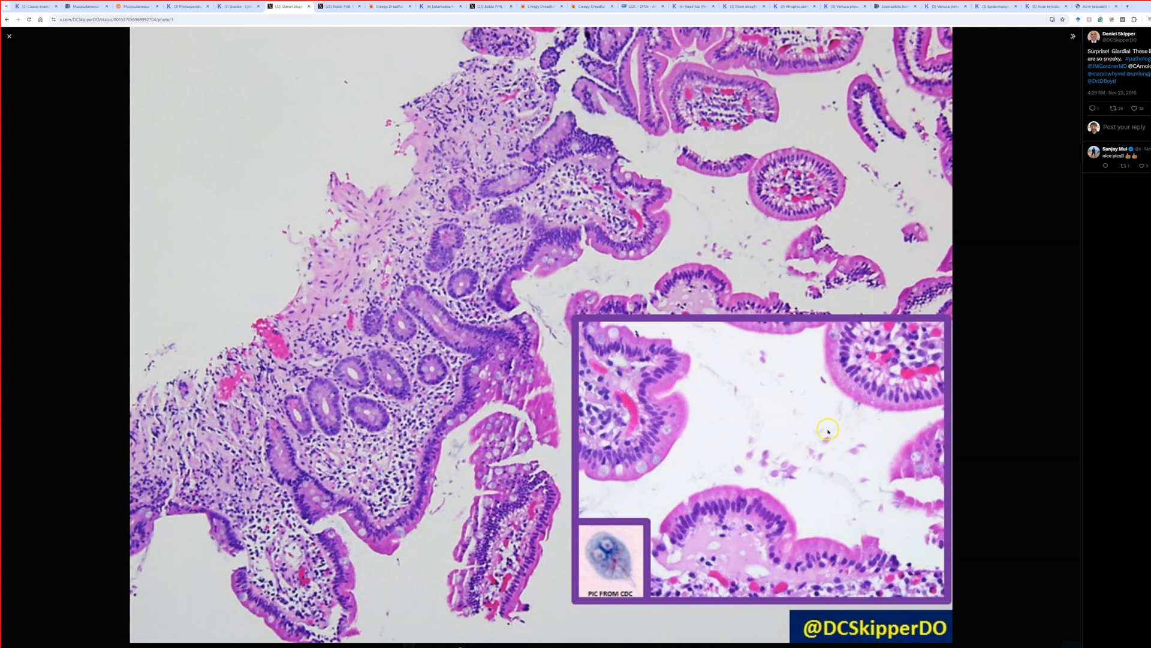
mouse_move(615, 304)
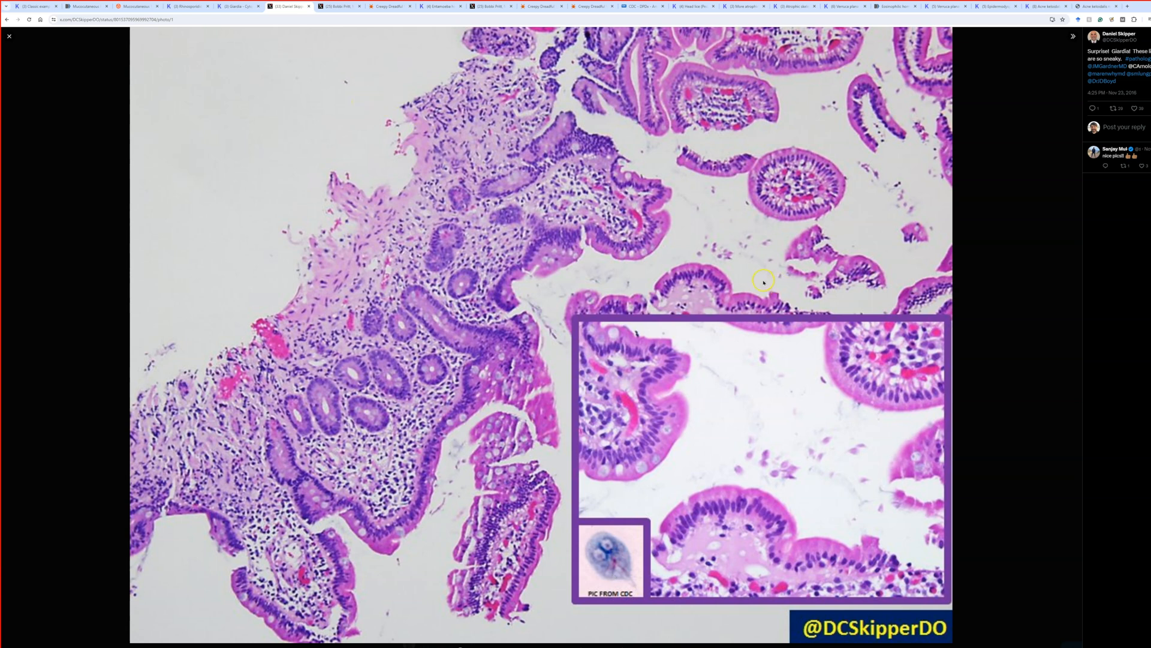
Step: Return to the Kiko Giardia cytospin post after viewing the X biopsy photo
click(235, 8)
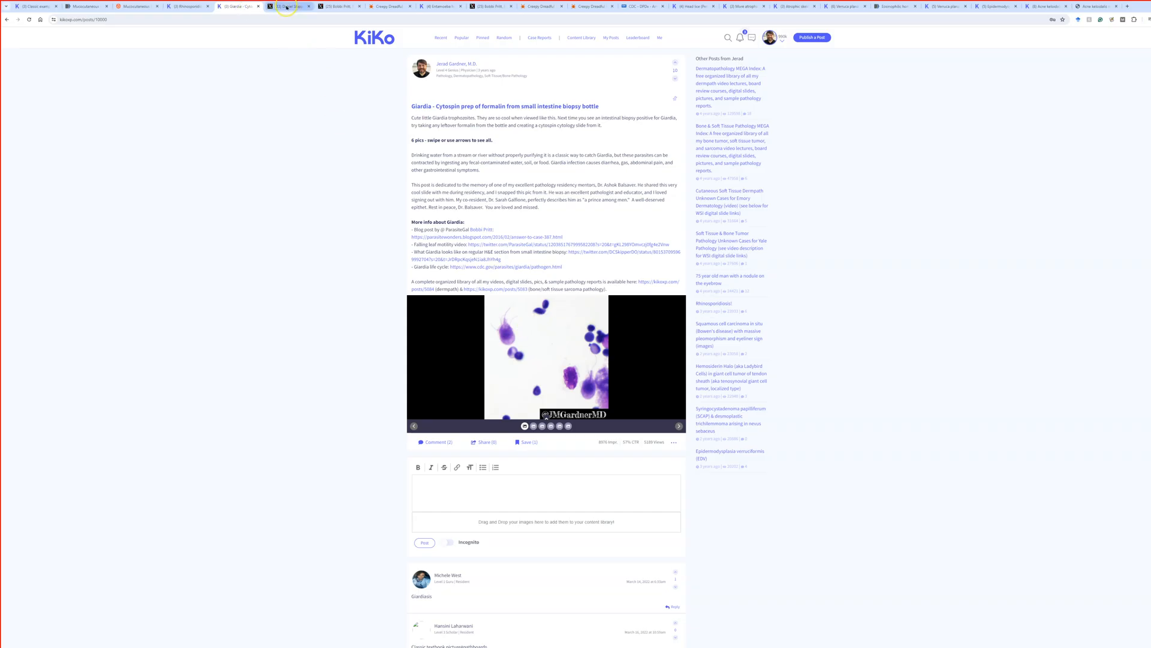
Step: View the X post's Giardia falling-leaf motility video, then return to the Kiko post
click(286, 9)
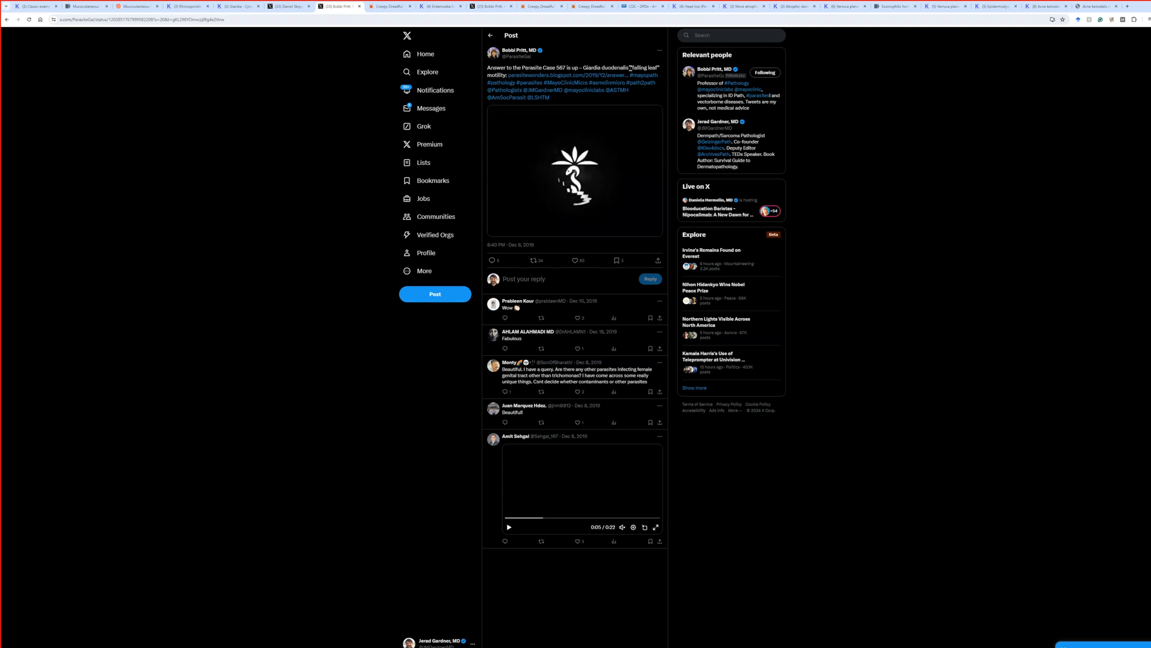
click(236, 8)
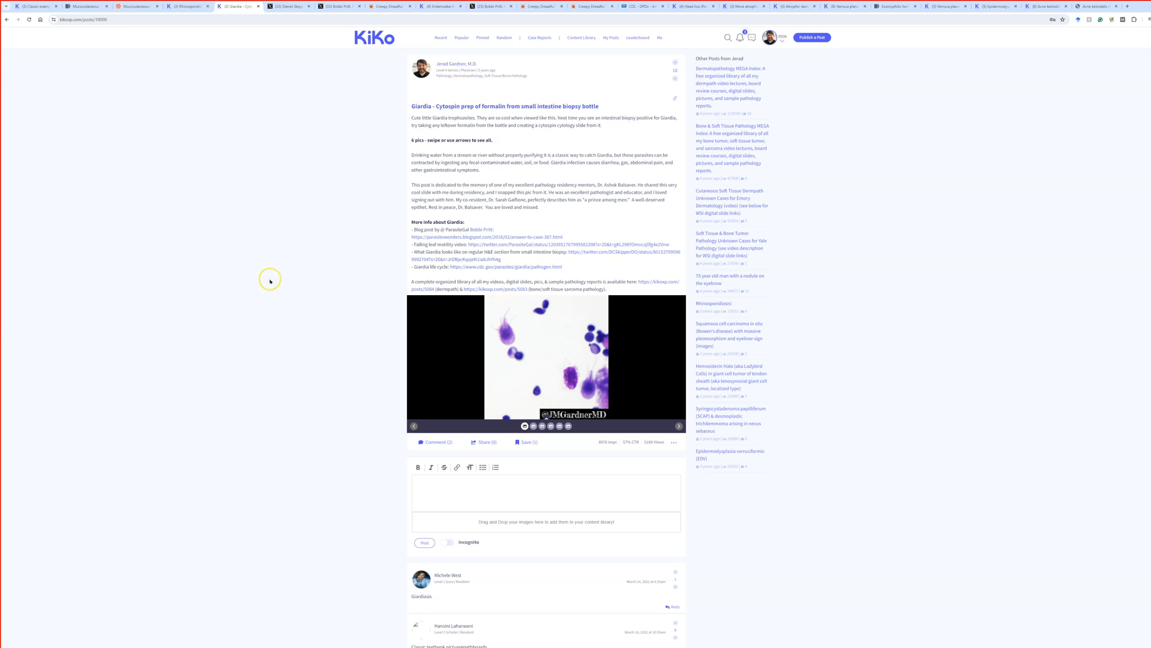
mouse_move(398, 368)
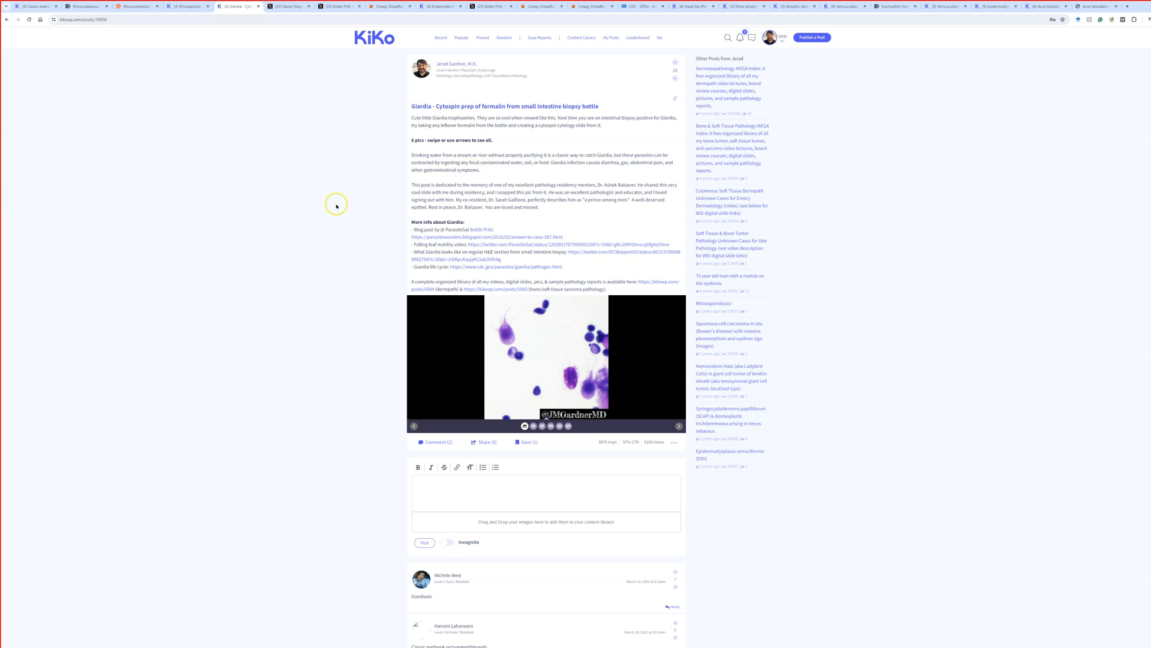
mouse_move(255, 142)
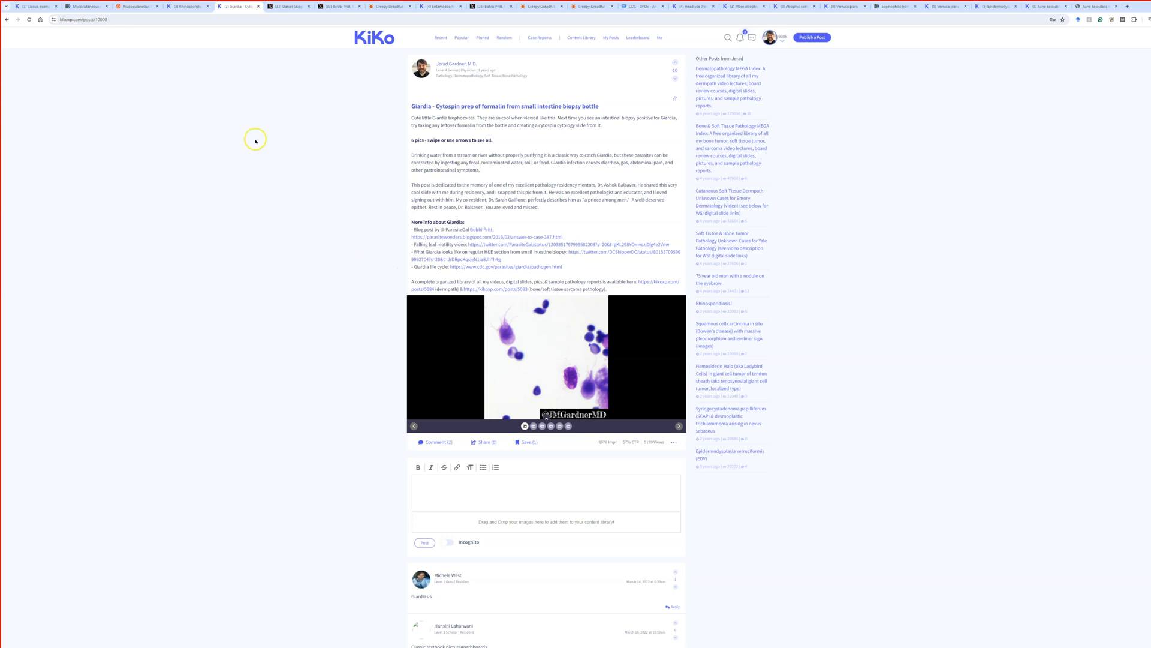
mouse_move(252, 141)
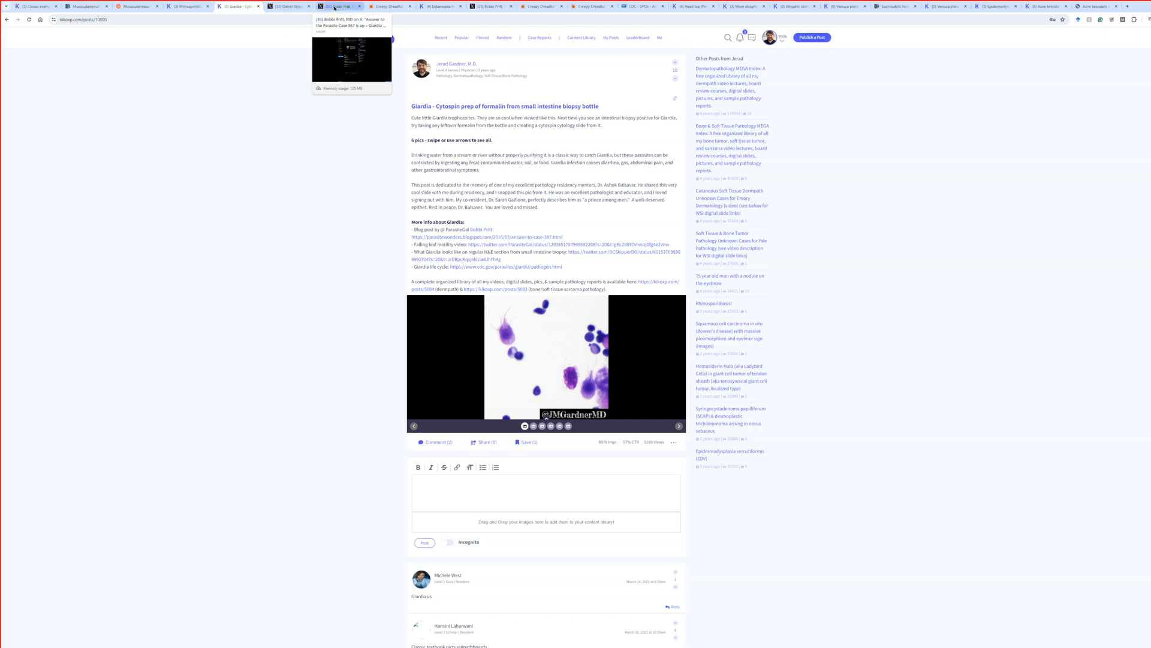
Step: Open the Creepy Dreadful Wonderful Parasites Giardia case answer page in its tab
click(386, 7)
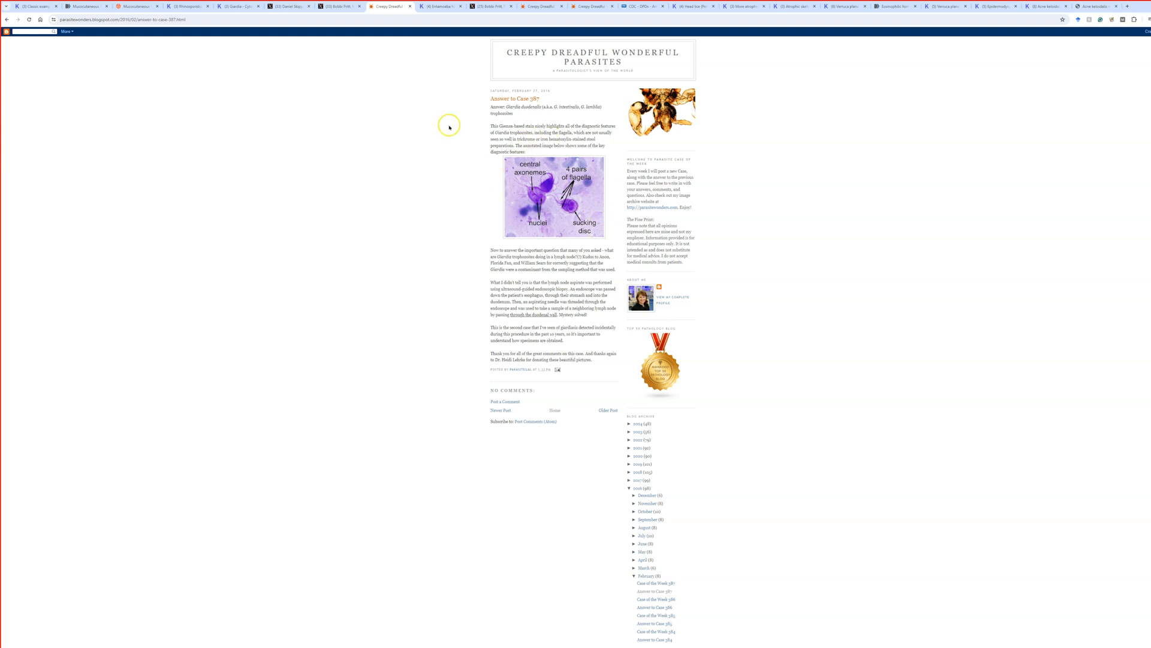
mouse_move(385, 56)
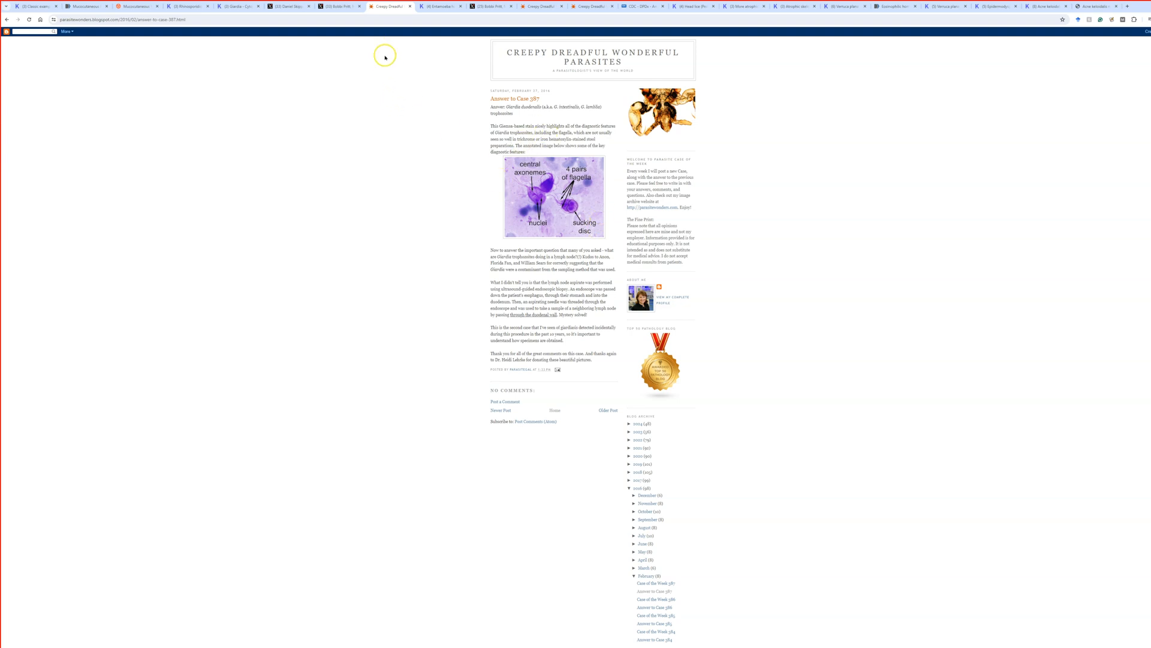
mouse_move(311, 175)
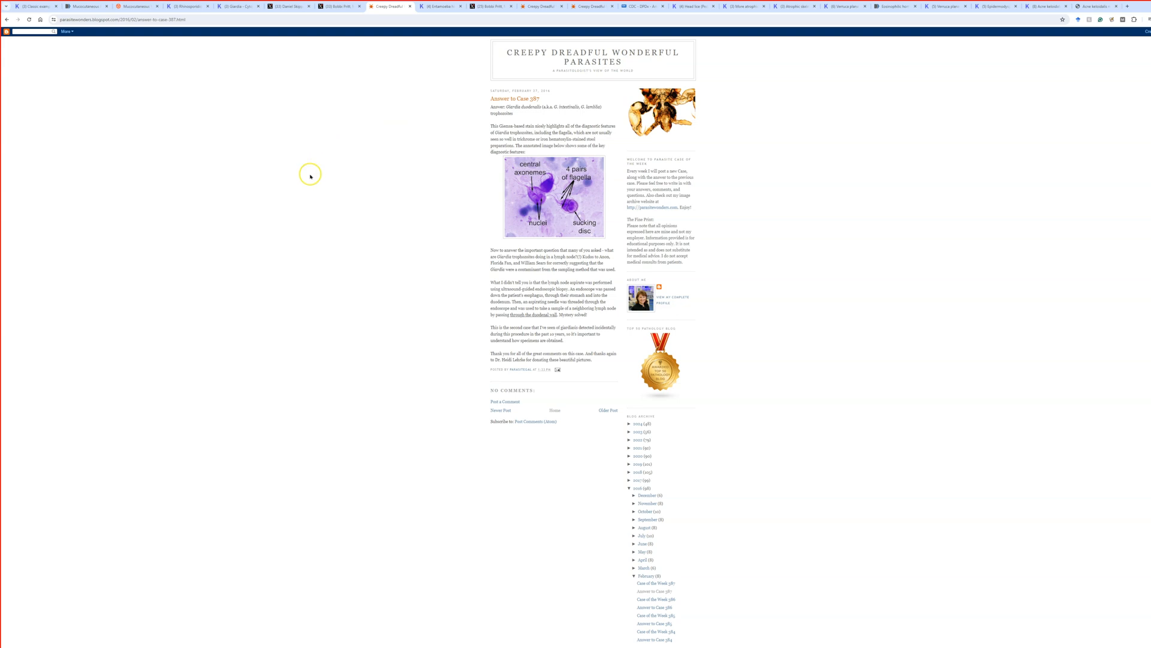
mouse_move(390, 205)
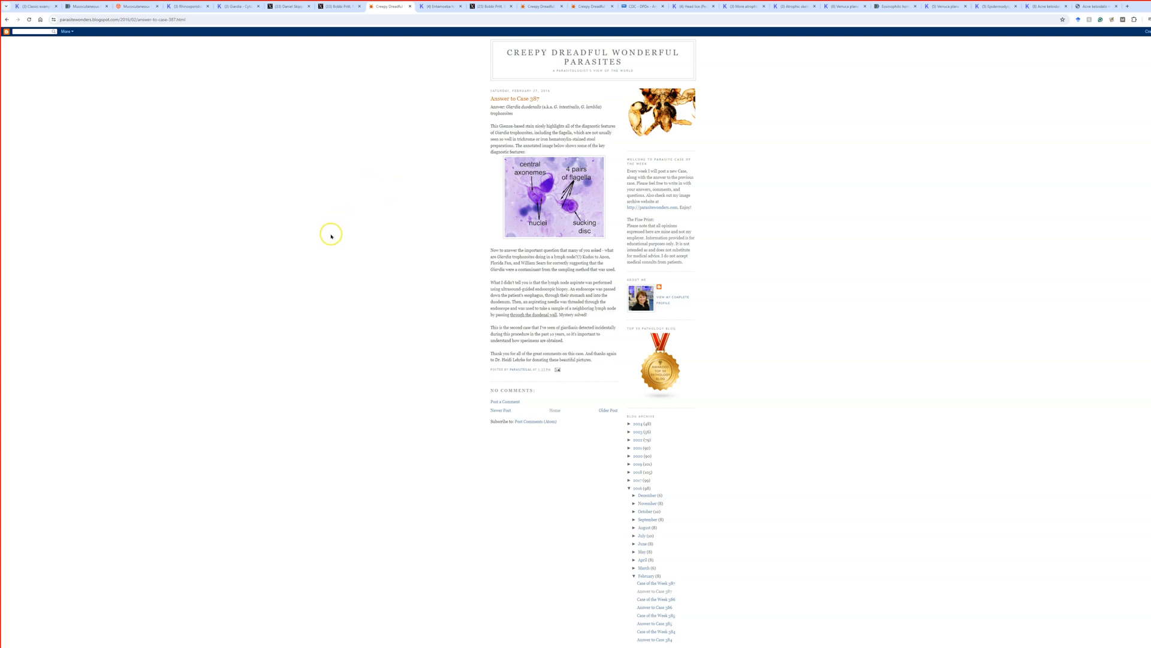
mouse_move(259, 405)
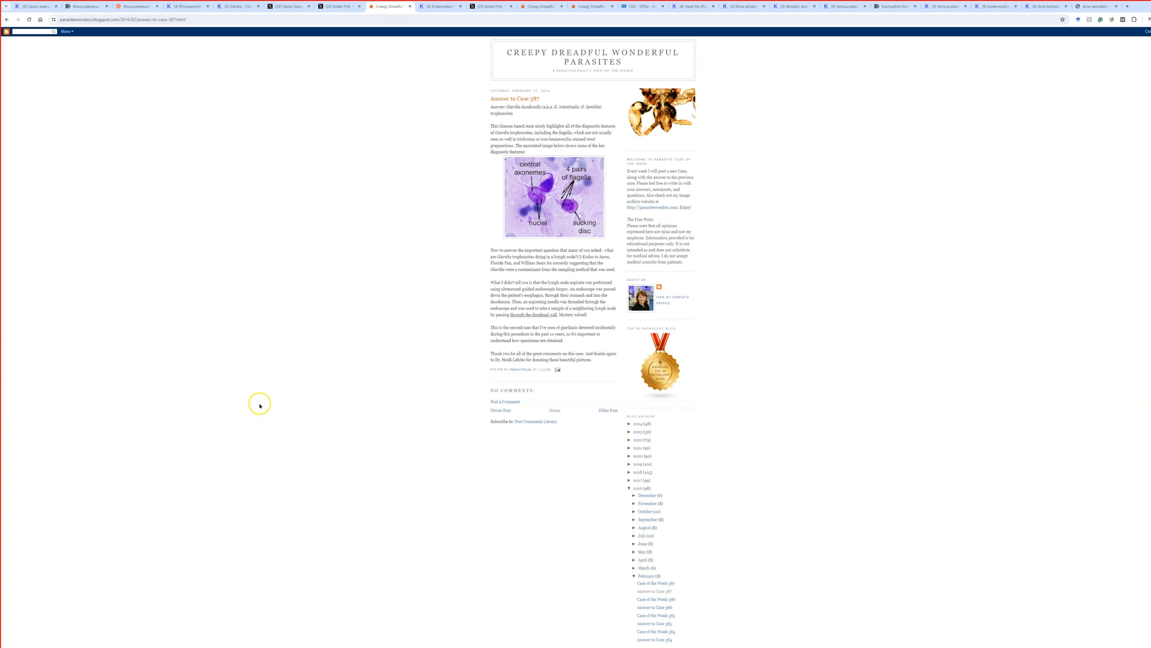